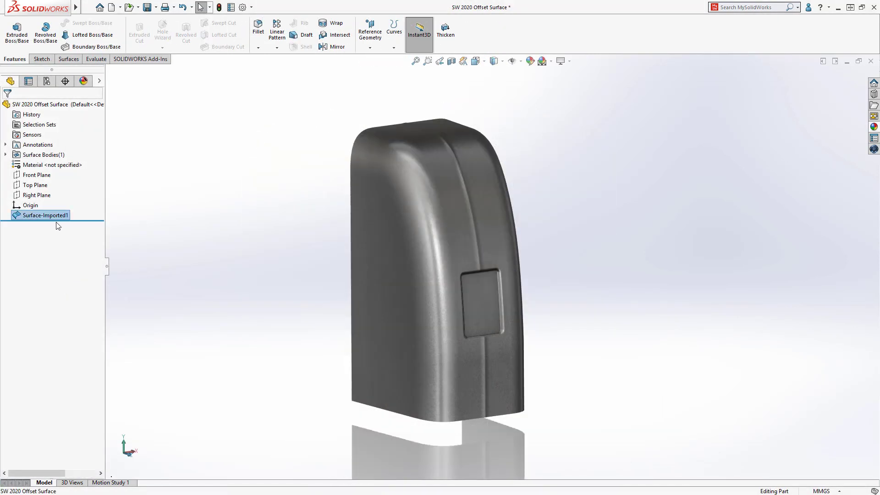
- Offset Surface-Imported1 by 5.00mm, which fails on eight faces
click(44, 215)
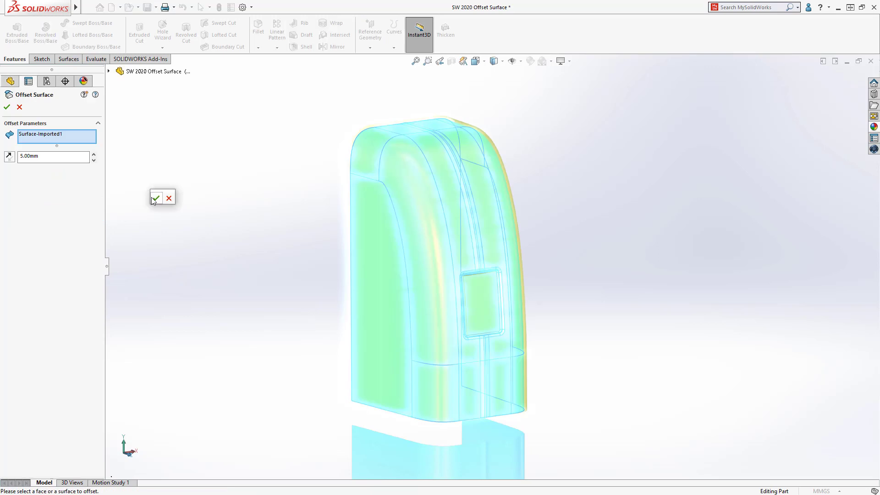
click(156, 198)
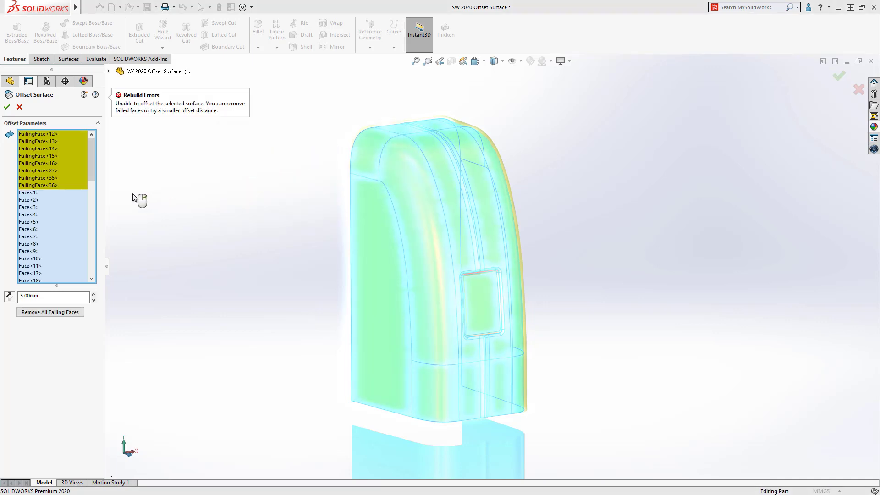
- Remove all eight failing faces and complete the 5mm offset as Surface-Offset4
click(38, 185)
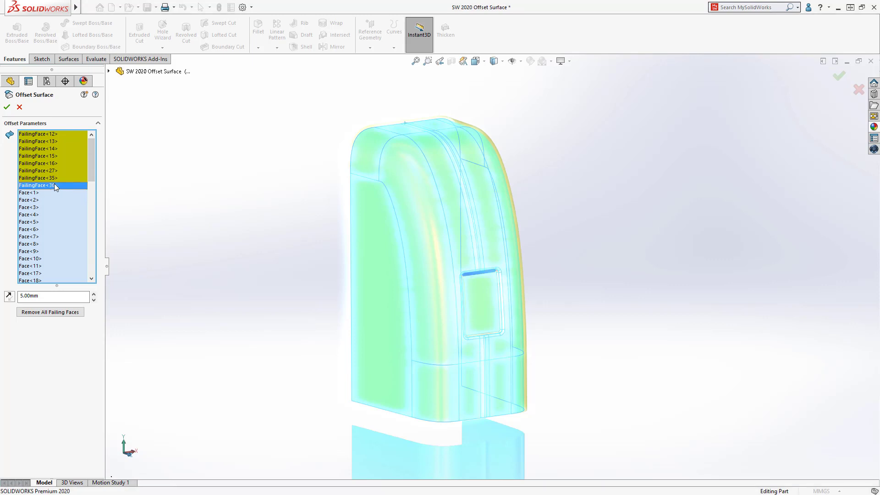
click(37, 163)
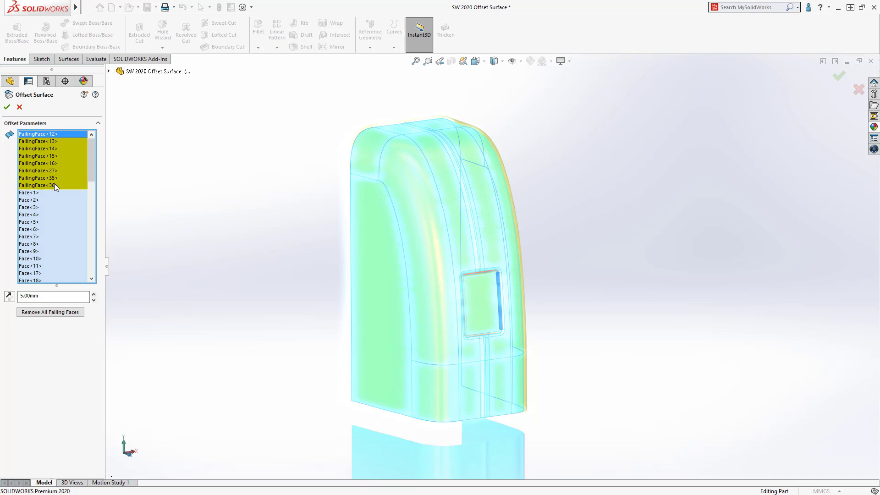
right_click(37, 185)
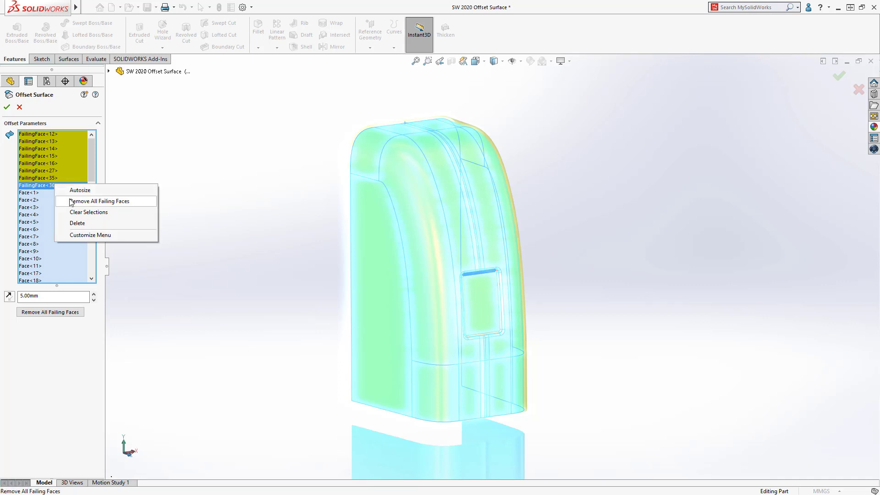
click(100, 201)
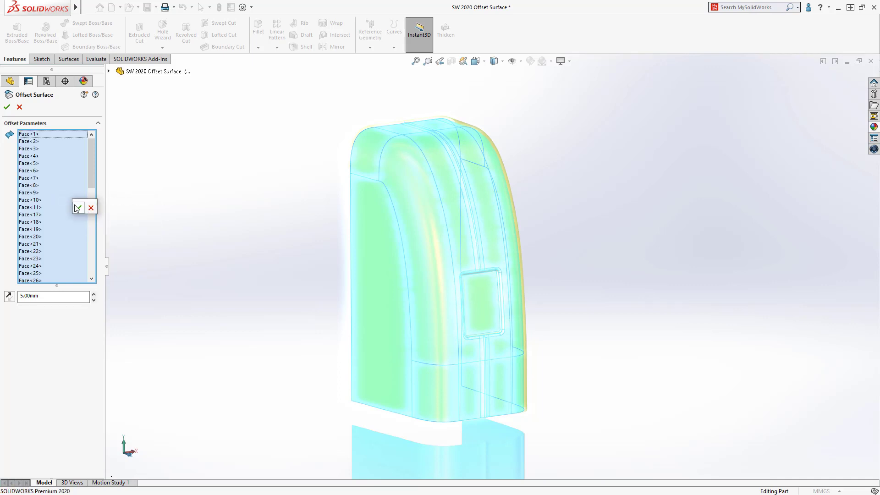
click(6, 107)
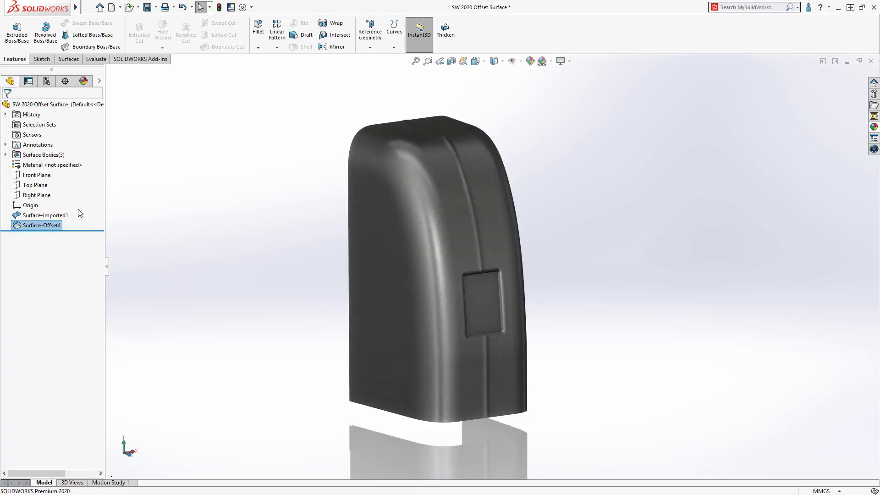
- Mutually trim the surfaces, keeping the decal inset face as Surface-Trim1
right_click(122, 210)
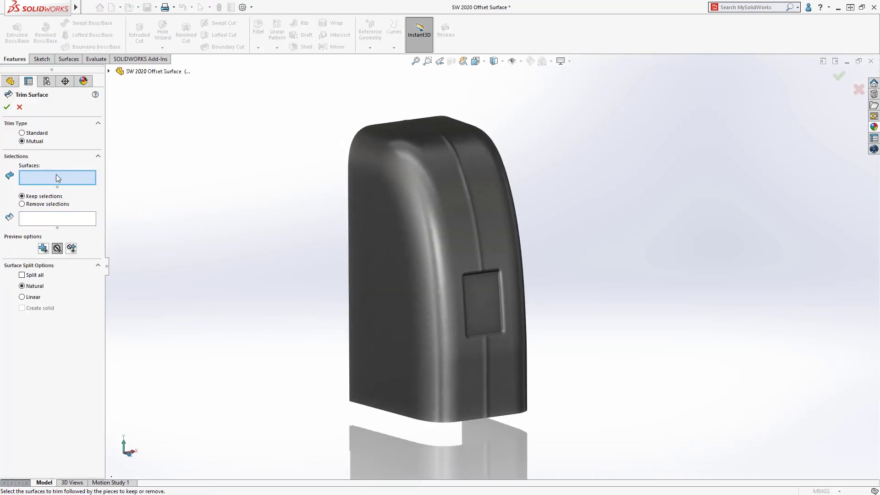
click(483, 286)
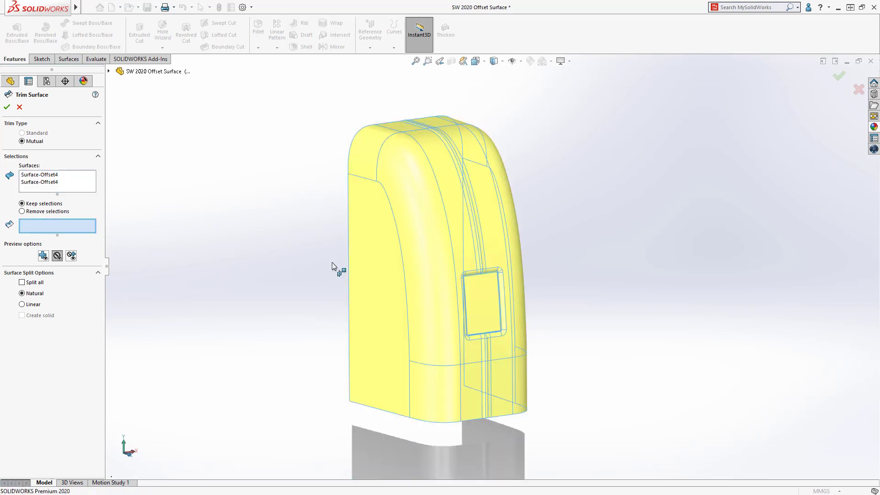
click(483, 300)
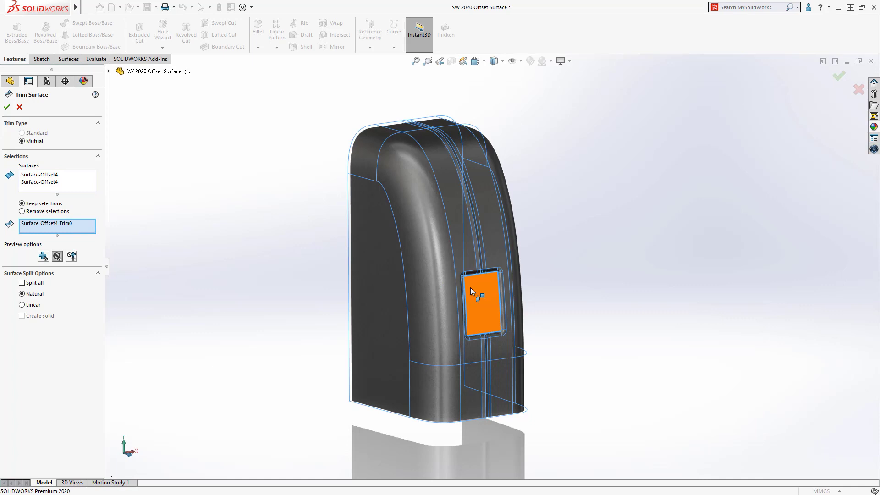
click(482, 300)
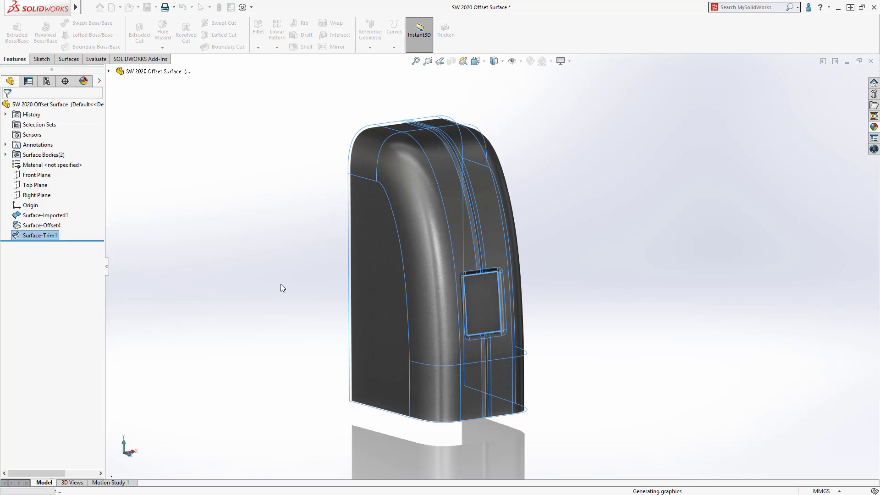
- Add a 10mm fillet to the edge loop around the decal inset
click(258, 31)
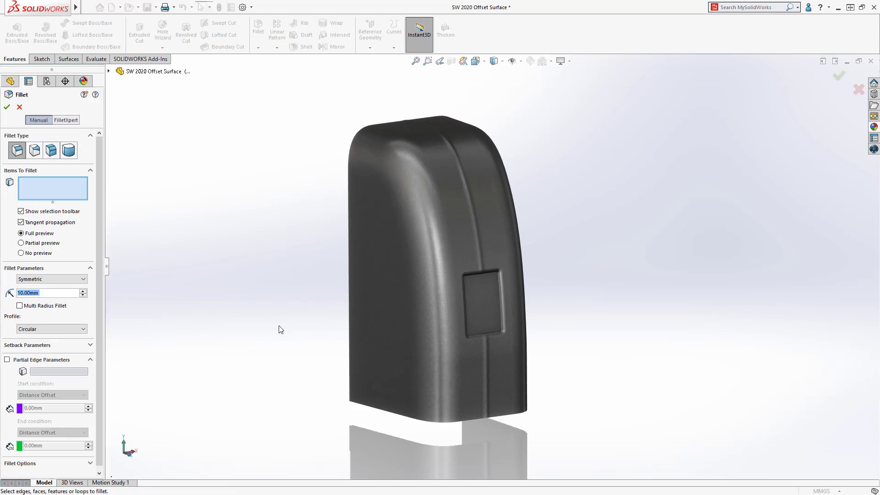
mouse_move(487, 317)
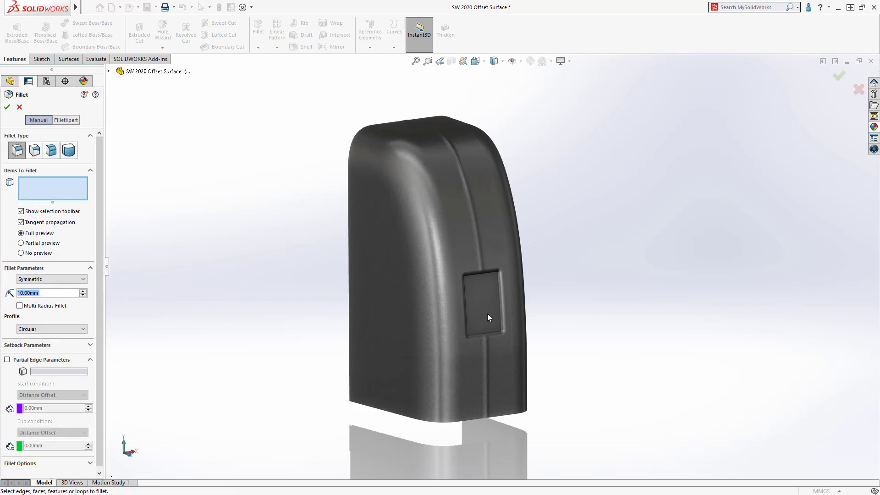
click(483, 306)
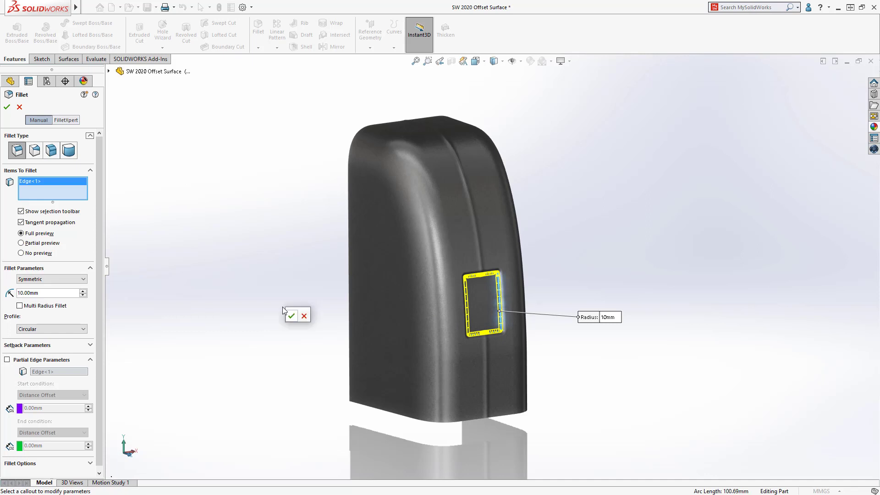
click(291, 315)
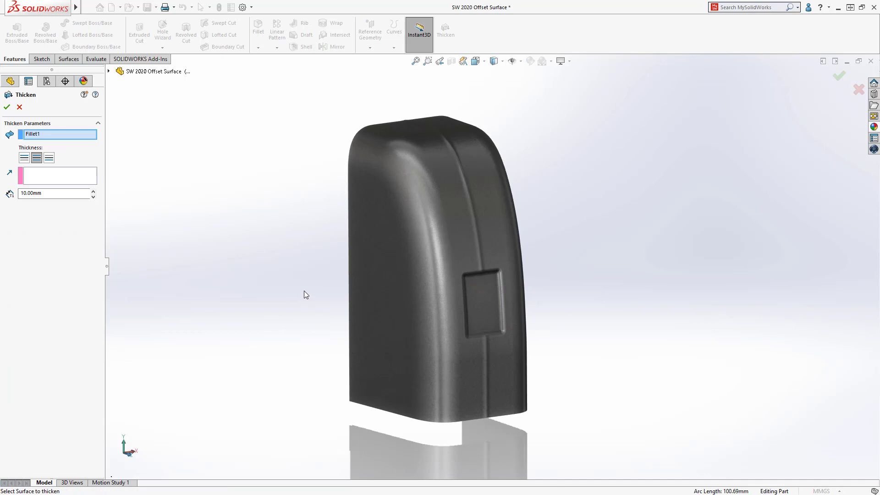
mouse_move(37, 158)
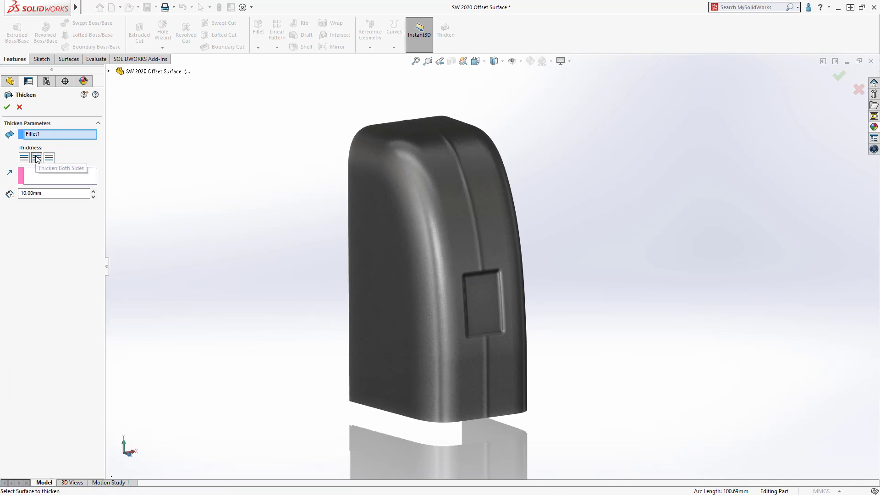
- Thicken Fillet1 on both sides with a 2.5mm thickness
click(36, 158)
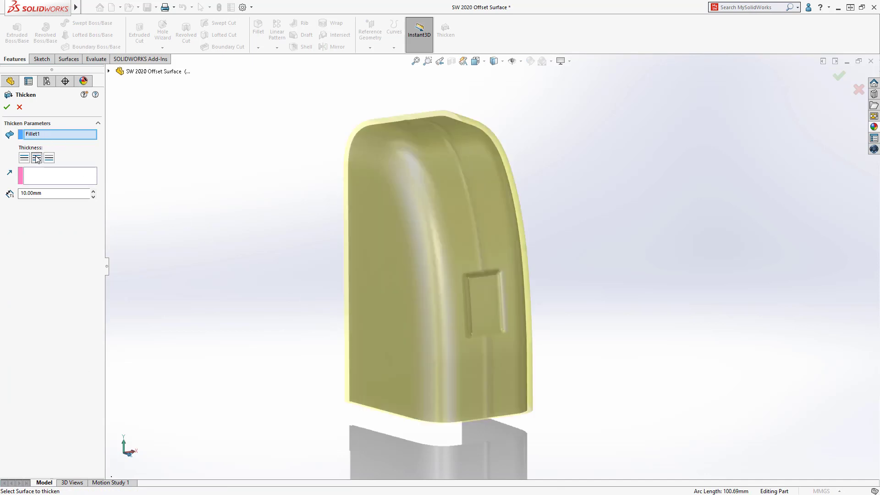
text(2.5)
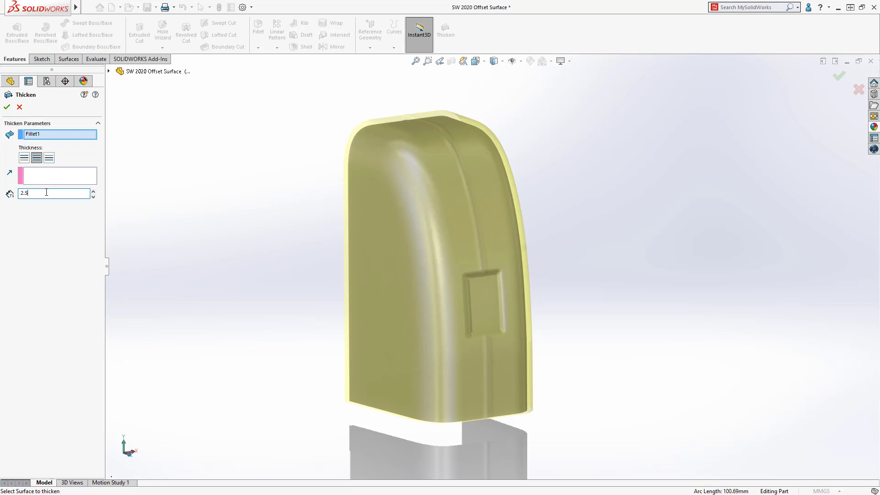